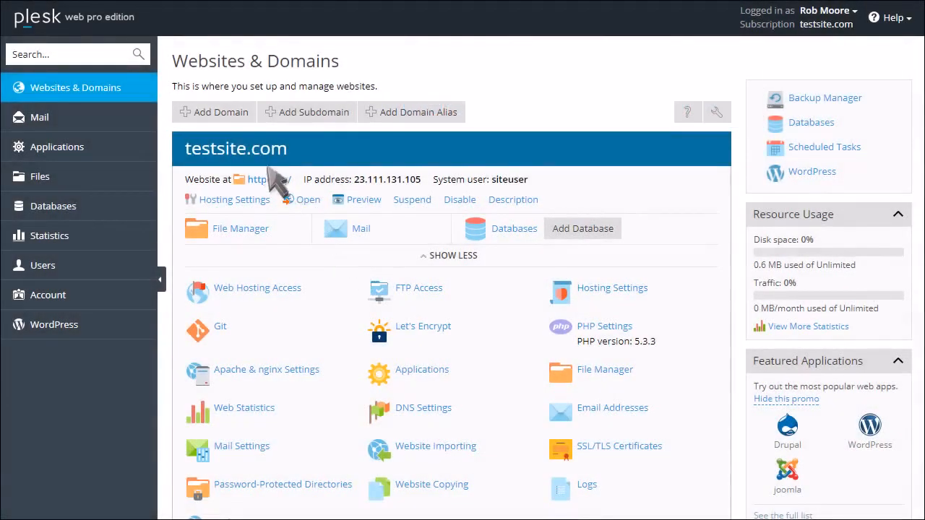
Begin a new domain and enter demo-domain.com as its name
click(213, 112)
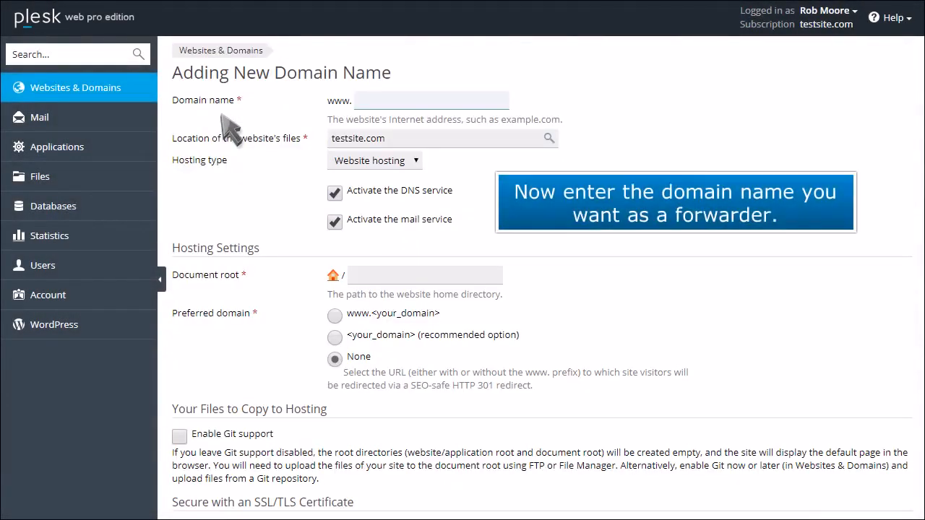
click(430, 99)
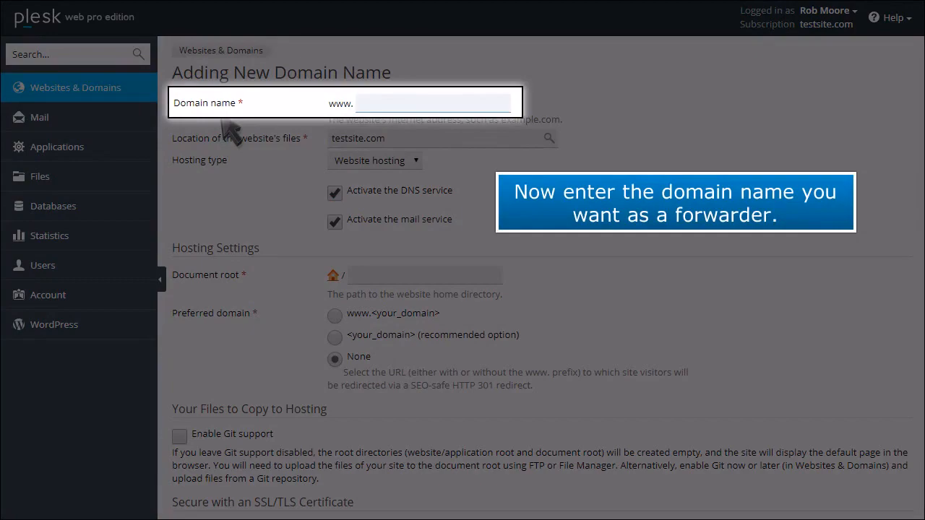
click(433, 101)
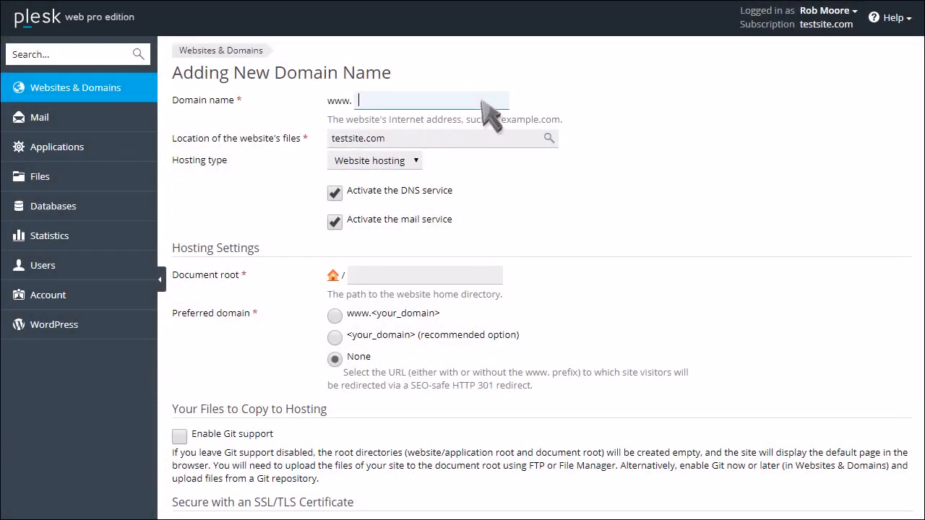
text(demo-domain.com)
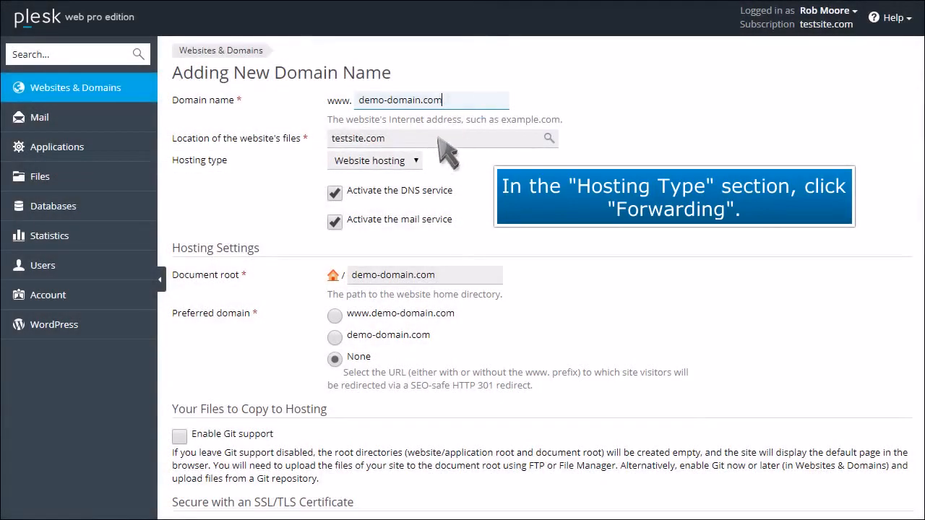
Set hosting type to Forwarding with destination address testsite.com
click(374, 160)
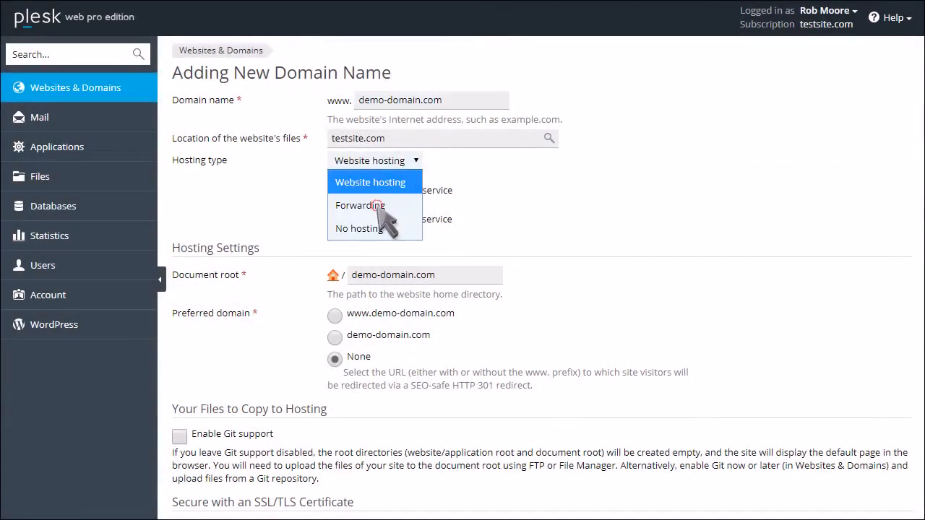
click(360, 205)
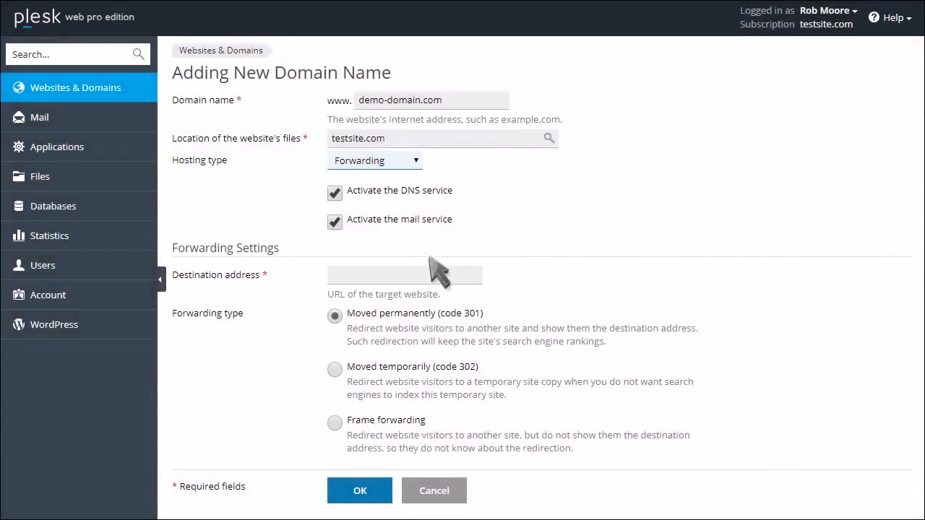
text(testsite.com)
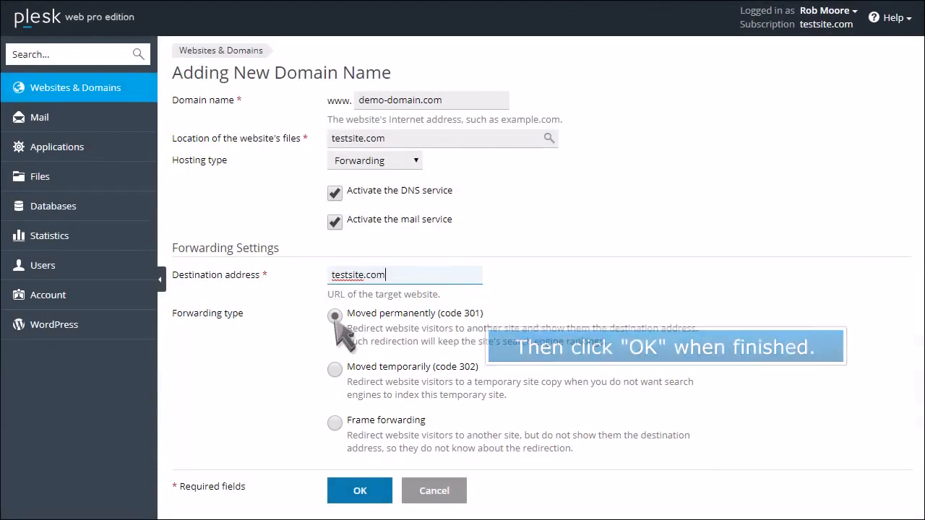
Create the demo-domain.com forwarder, then remove its website so only testsite.com remains
click(358, 491)
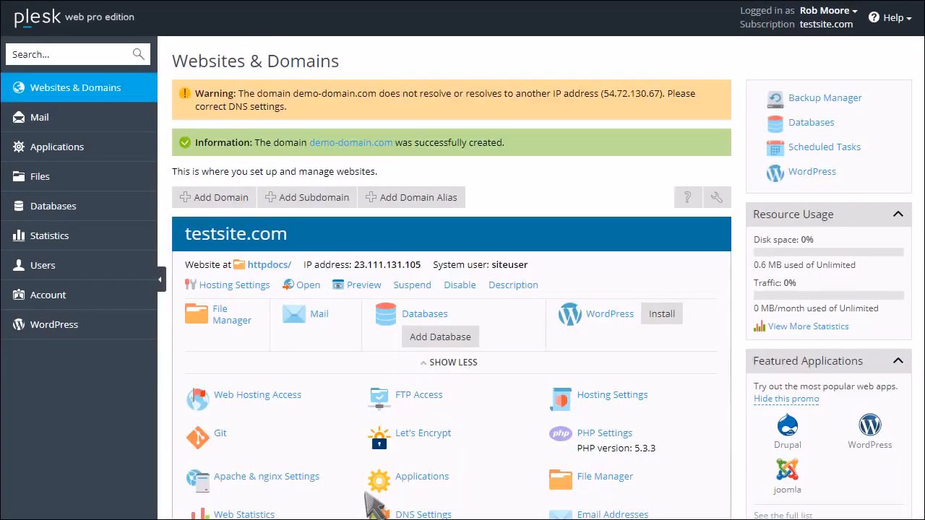
scroll(down, 3)
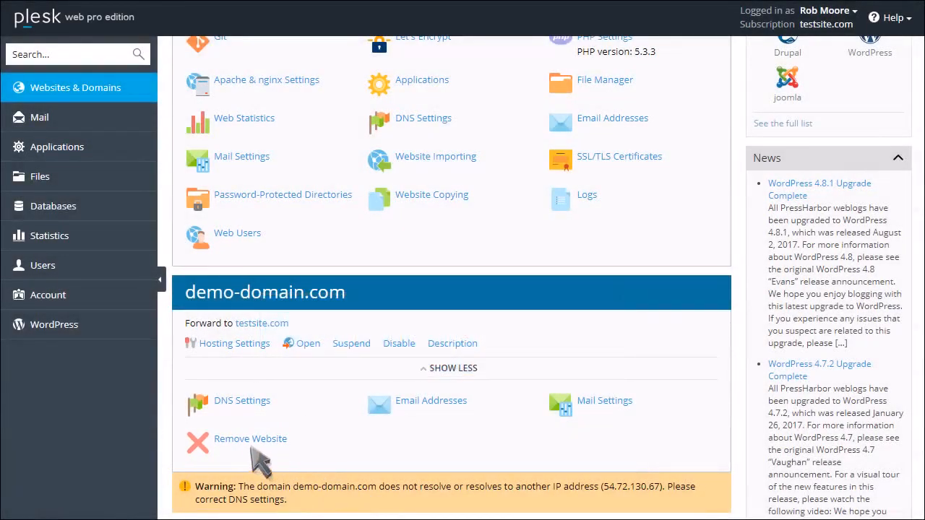
click(250, 439)
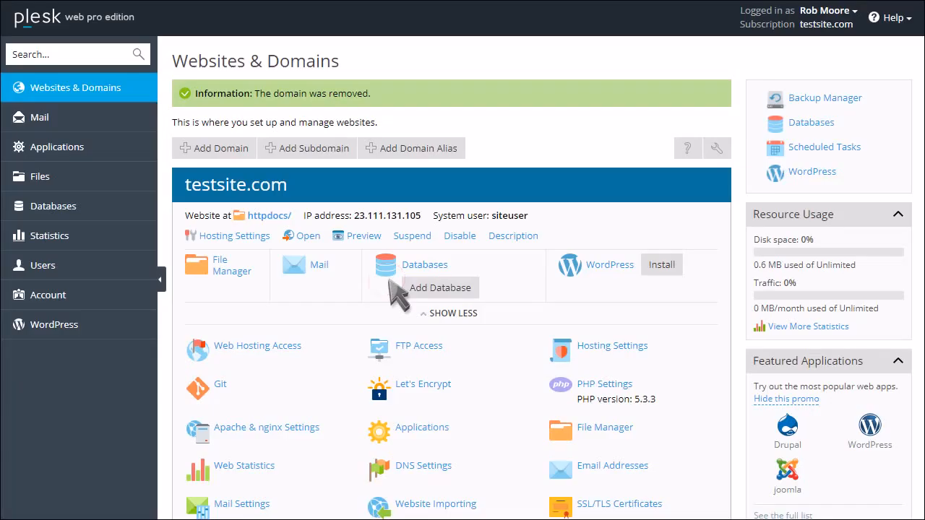